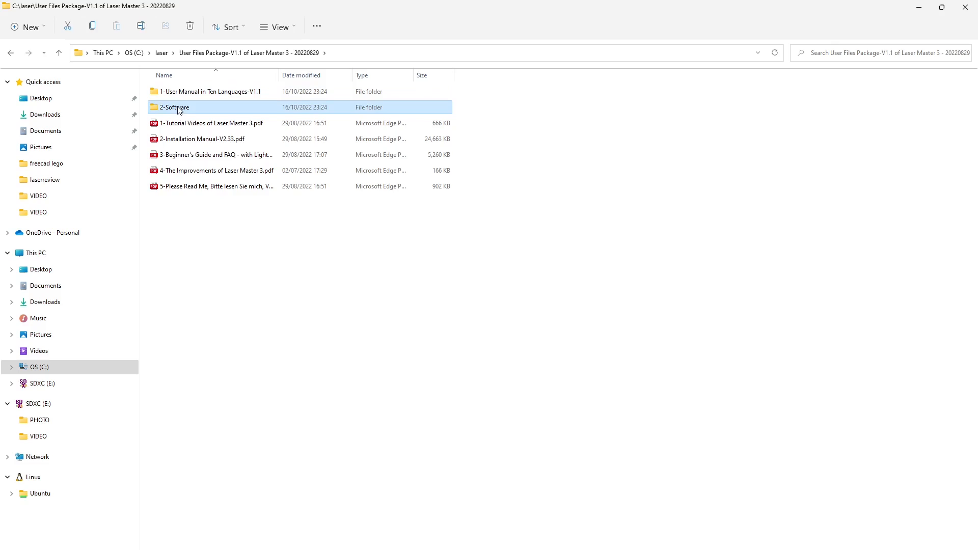
- Open 2-Installation Manual-V2.33.pdf from the User Files Package folder and scroll through it
{"action": "double_click", "coordinate": [175, 106]}
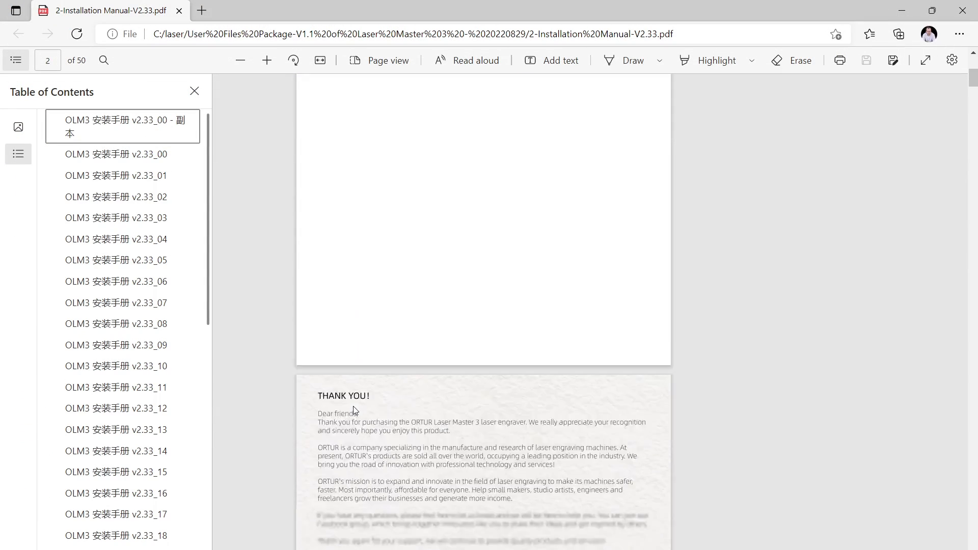
{"action": "scroll", "scroll_direction": "down", "scroll_amount": 3}
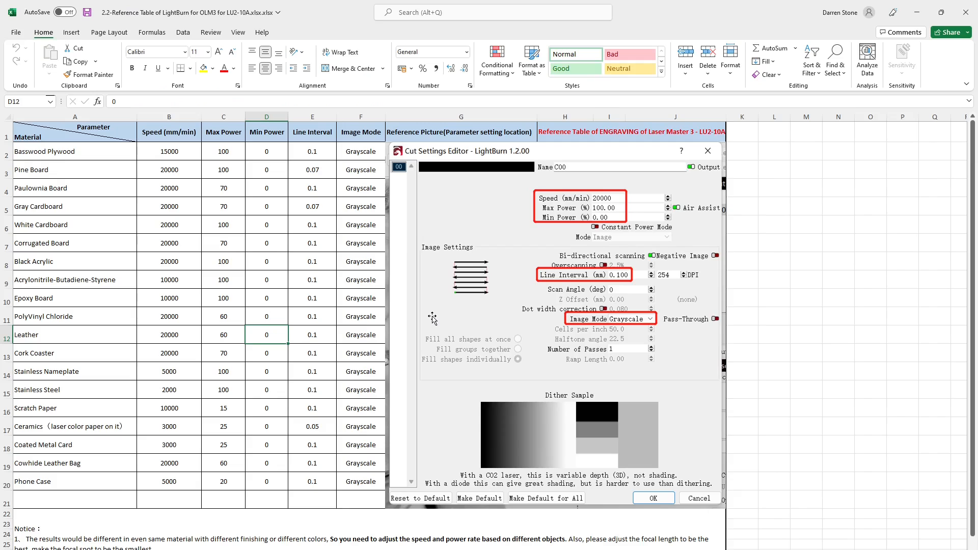
{"action": "mouse_move", "coordinate": [213, 215]}
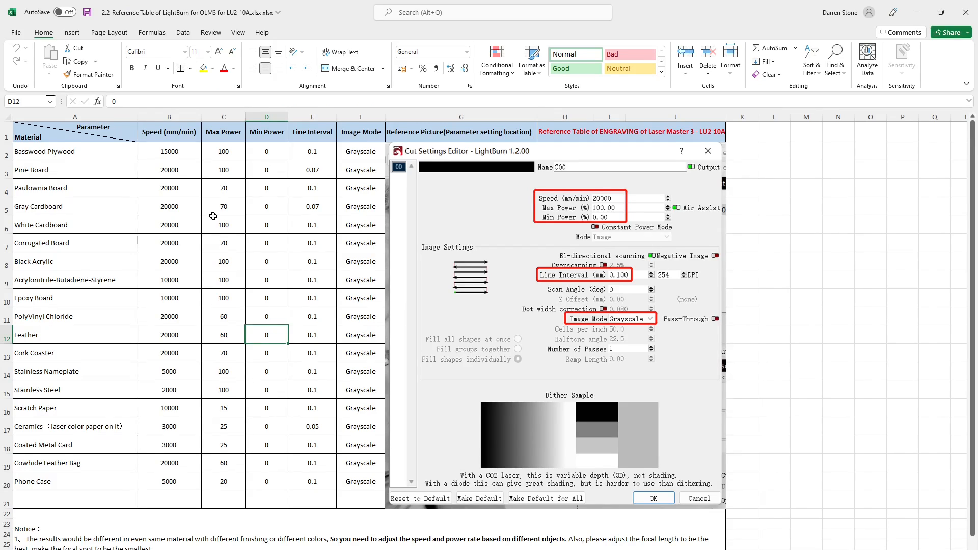
- Scroll the LightBurn reference workbook from engraving notes to the plywood and pine cutting table
{"action": "scroll", "scroll_direction": "down", "scroll_amount": 3}
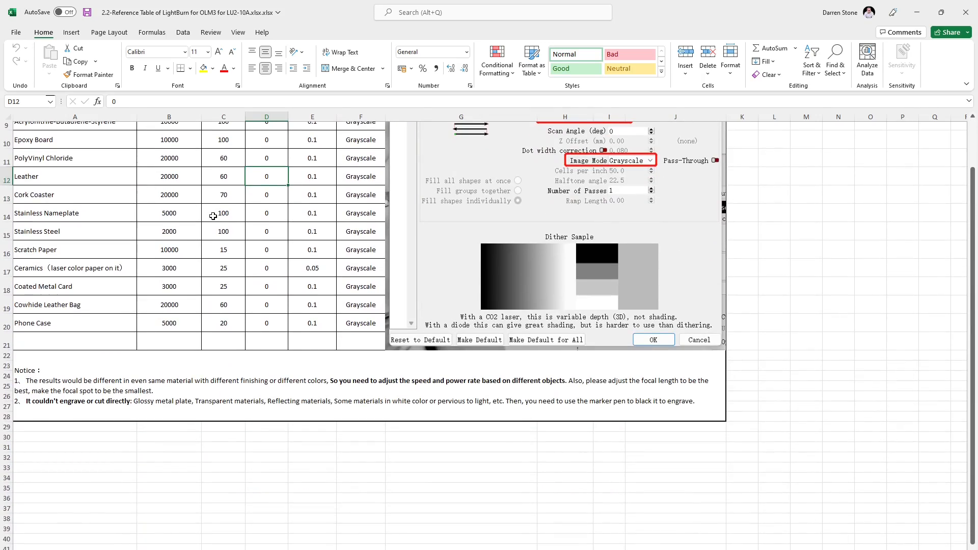
{"action": "scroll", "scroll_direction": "up", "scroll_amount": 3}
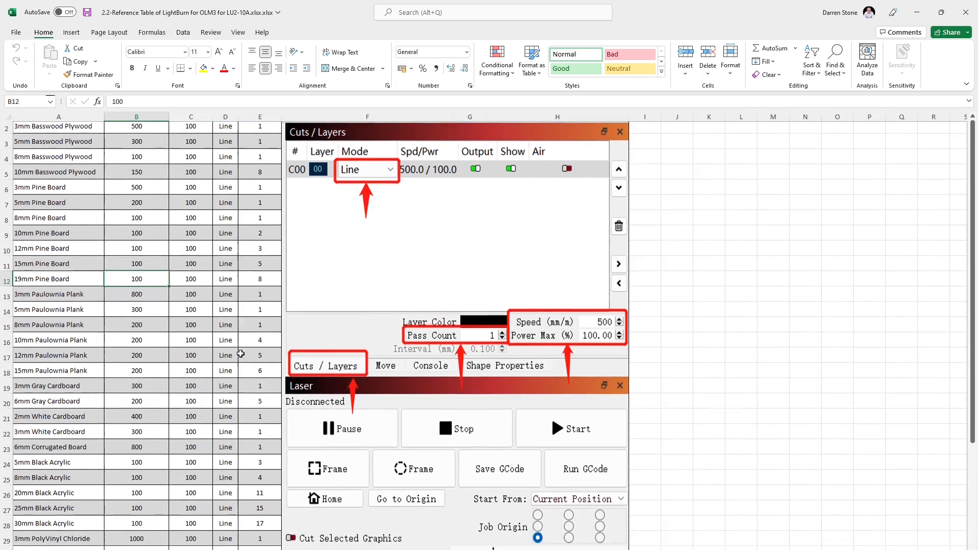
{"action": "scroll", "scroll_direction": "down", "scroll_amount": 3}
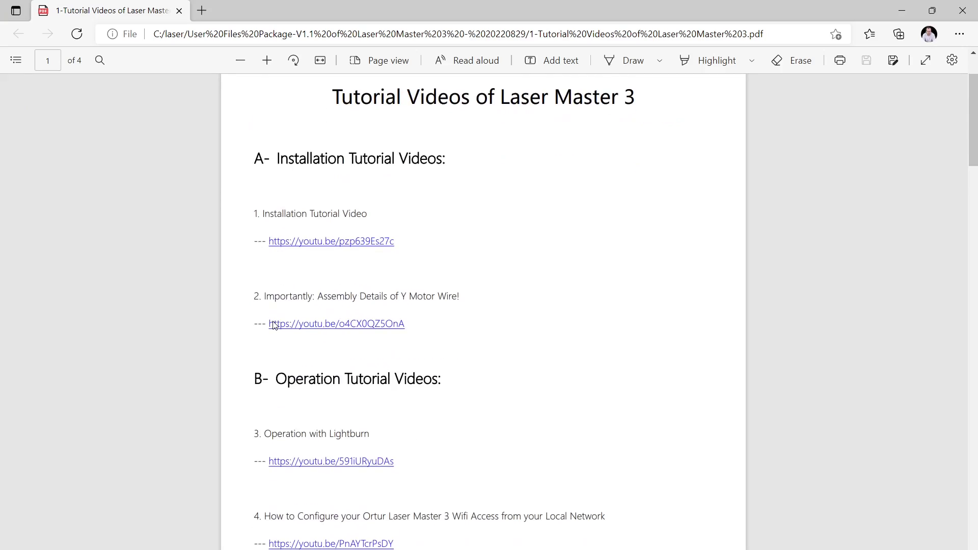
- Read all four pages of the Tutorial Videos PDF, then close Edge
{"action": "scroll", "scroll_direction": "down", "scroll_amount": 3}
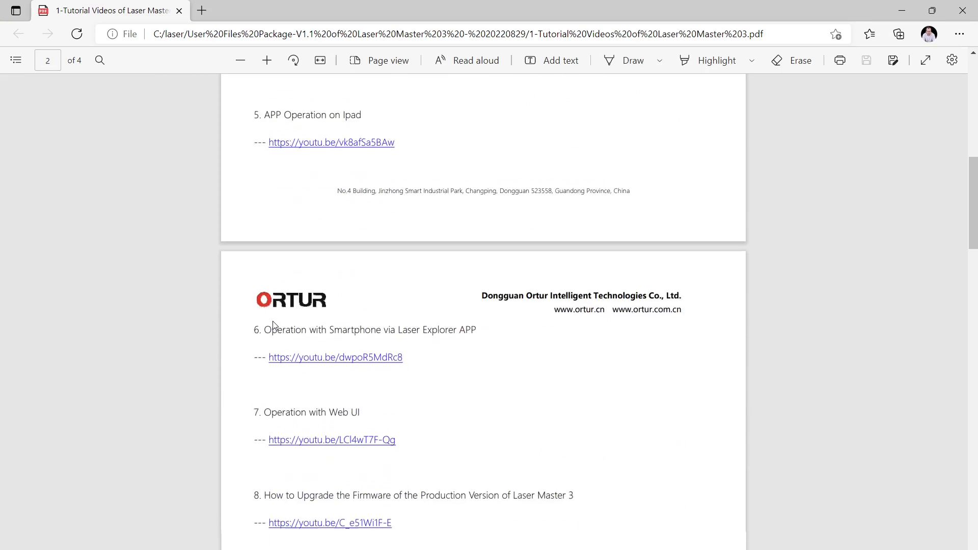
{"action": "scroll", "scroll_direction": "down", "scroll_amount": 3}
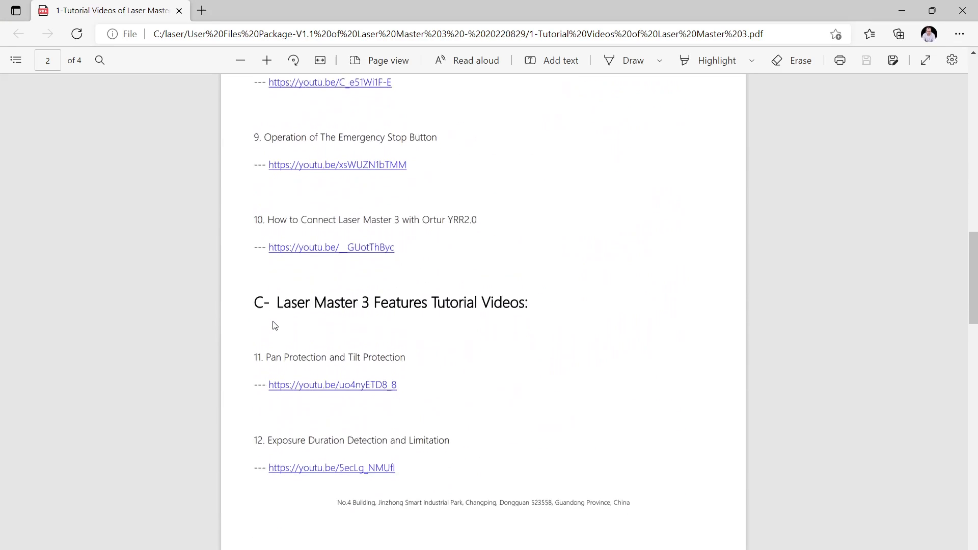
{"action": "scroll", "scroll_direction": "down", "scroll_amount": 3}
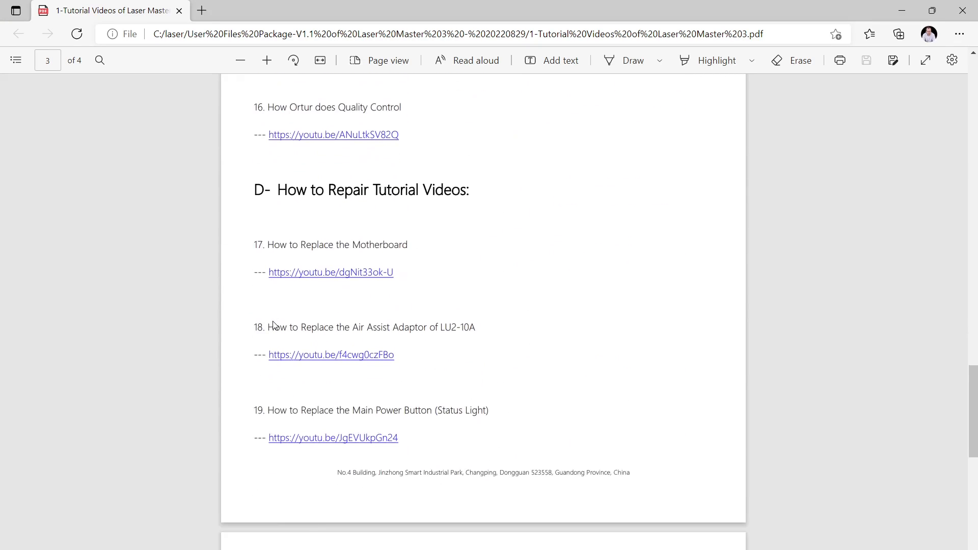
{"action": "scroll", "scroll_direction": "down", "scroll_amount": 3}
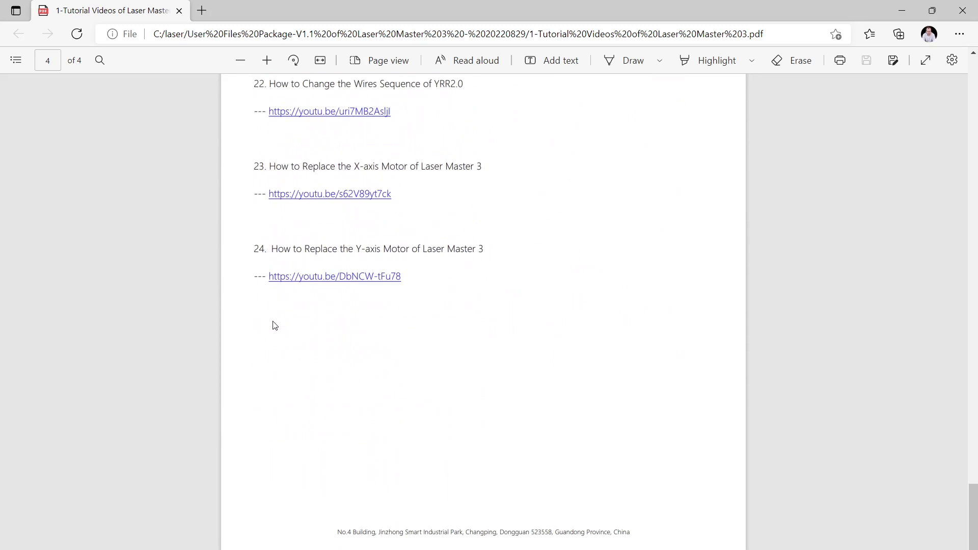
{"action": "mouse_move", "coordinate": [733, 231]}
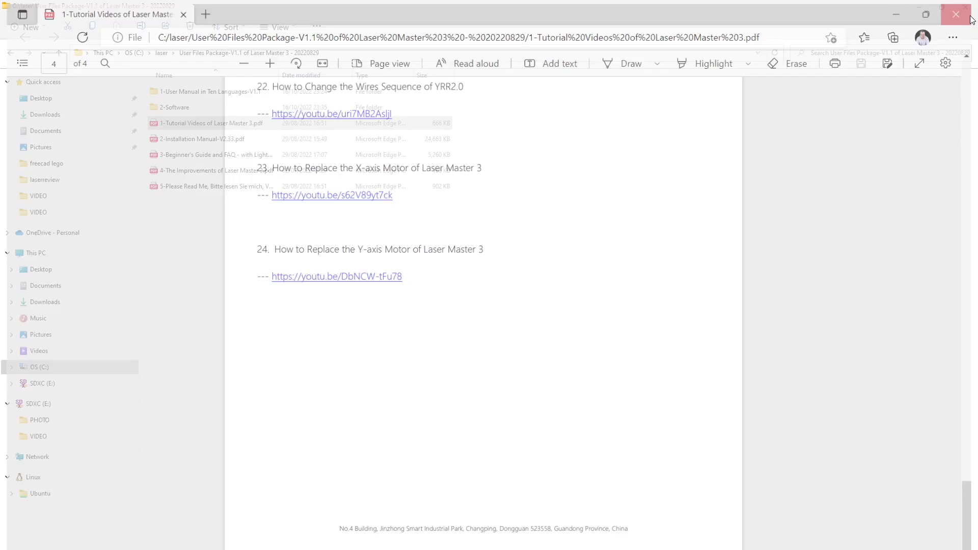
{"action": "left_click", "coordinate": [956, 13]}
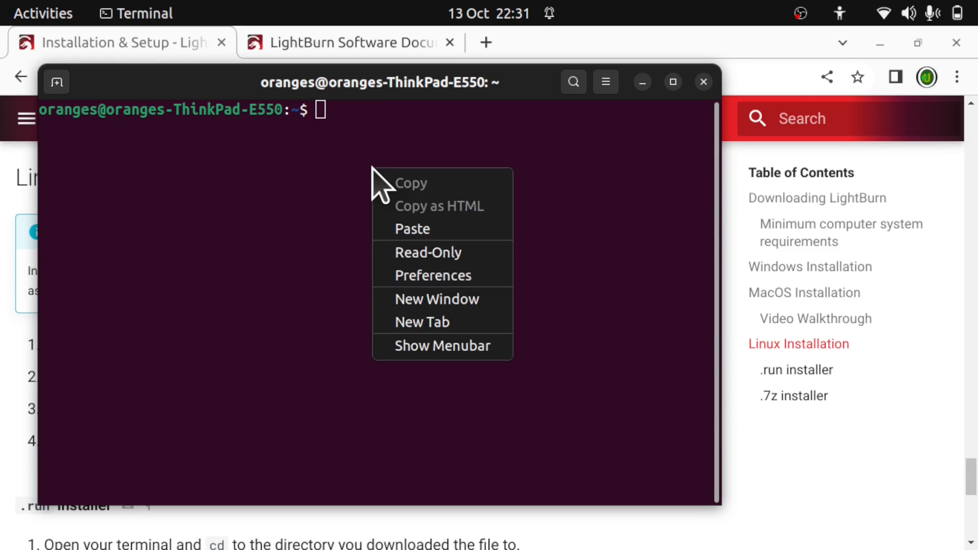
- Return to the LightBurn Linux install guide and bring up the Power Off / Log Out options
{"action": "left_click", "coordinate": [411, 228]}
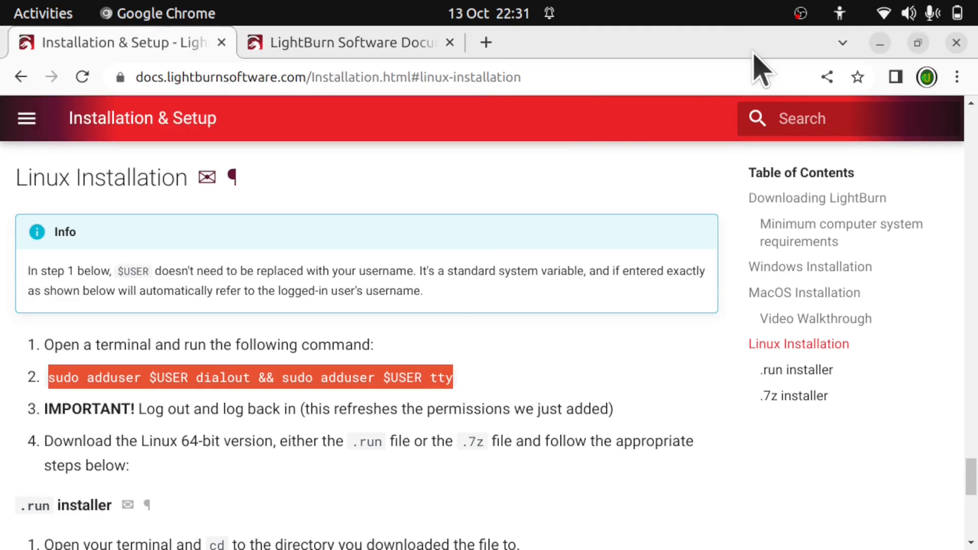
{"action": "left_click", "coordinate": [958, 13]}
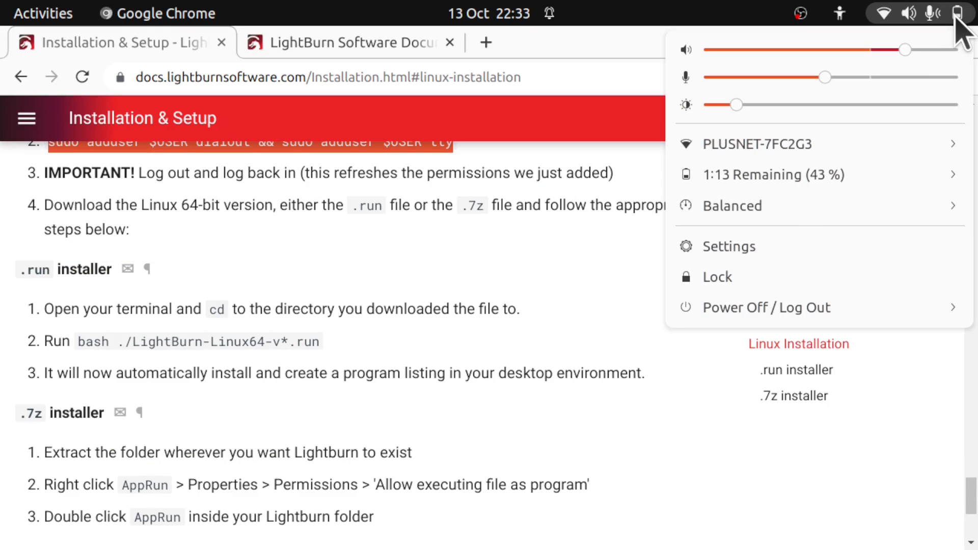
{"action": "left_click", "coordinate": [766, 306]}
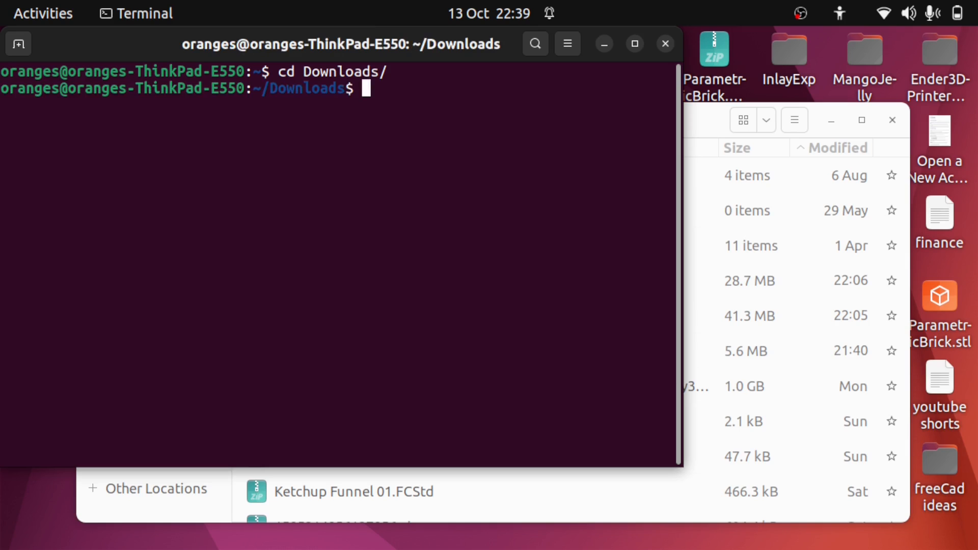
- Run the LightBurn .run installer from Downloads, check its Properties after permission denied, and rerun
{"action": "key", "text": "Return"}
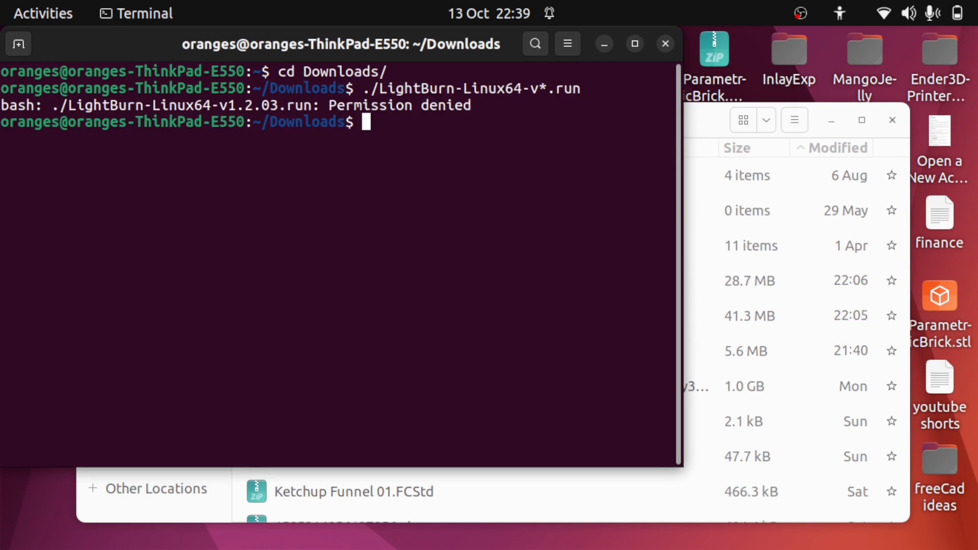
{"action": "right_click", "coordinate": [312, 314]}
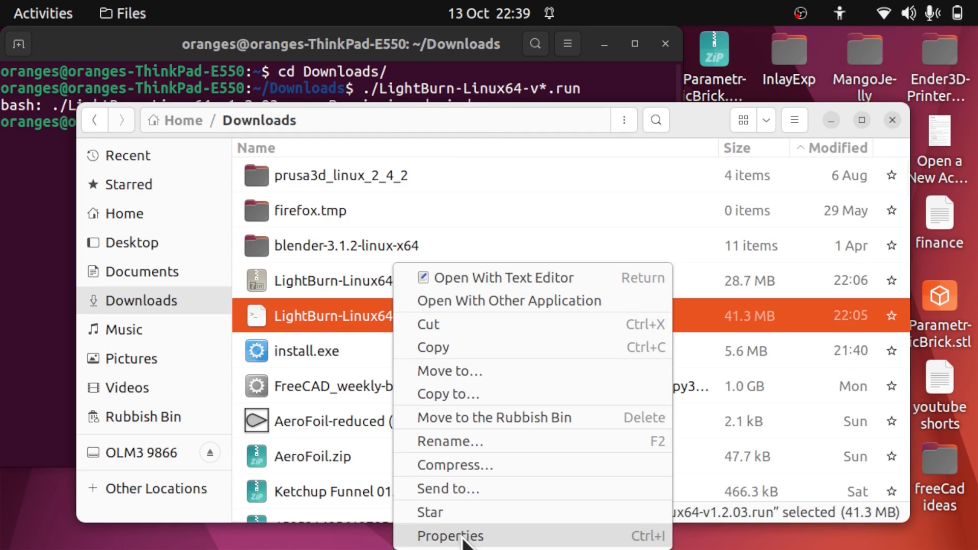
{"action": "left_click", "coordinate": [450, 536]}
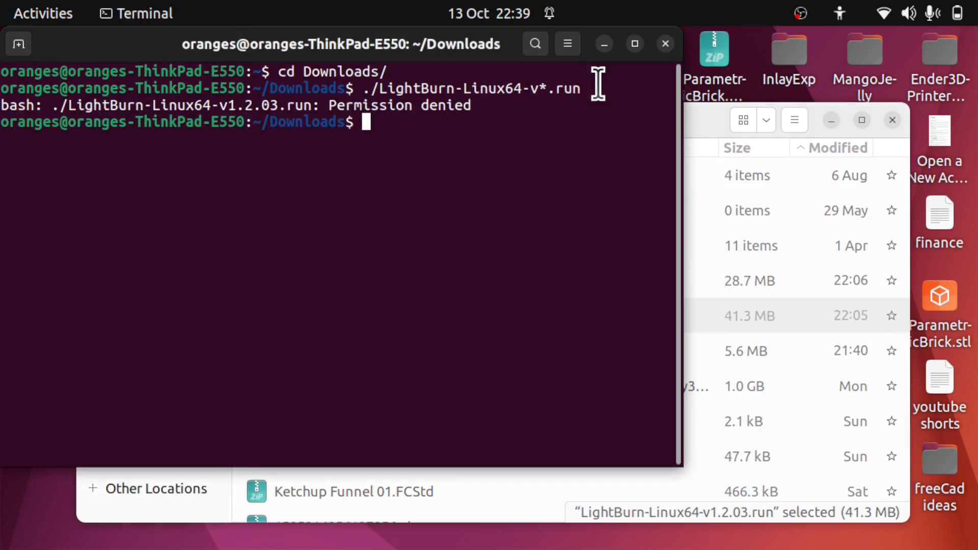
{"action": "key", "text": "Return"}
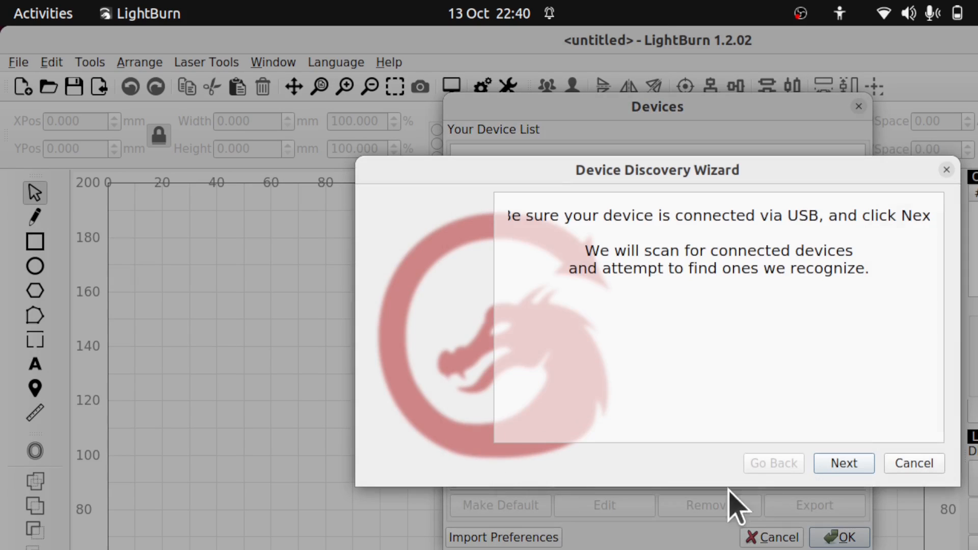
- Scan for lasers and add the GRBL-M3 device with Front Left origin
{"action": "left_click", "coordinate": [843, 463]}
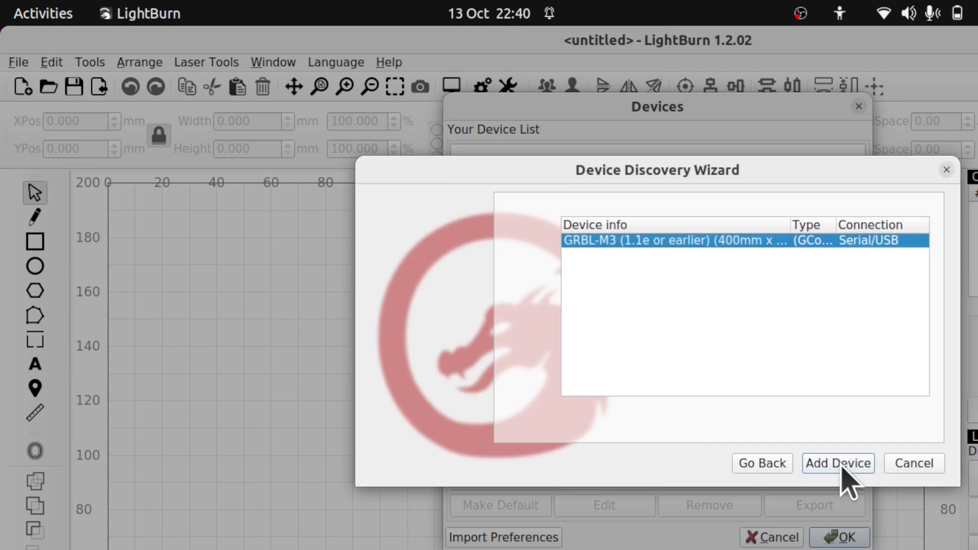
{"action": "left_click", "coordinate": [837, 463]}
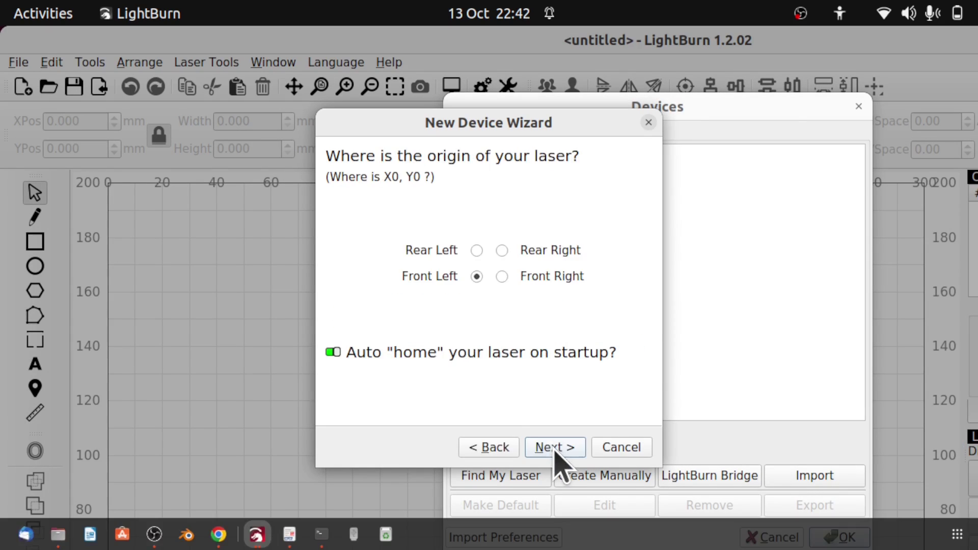
{"action": "left_click", "coordinate": [553, 448]}
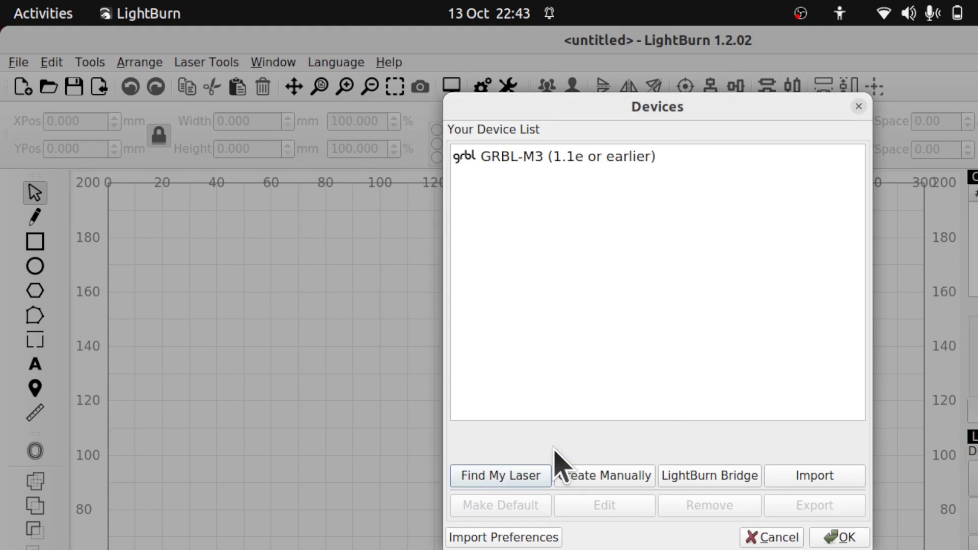
{"action": "left_click", "coordinate": [839, 537]}
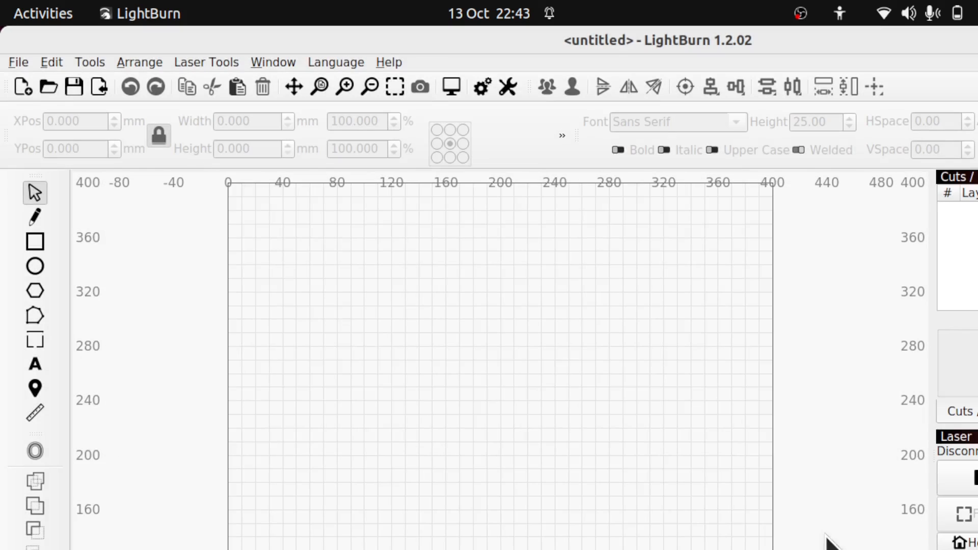